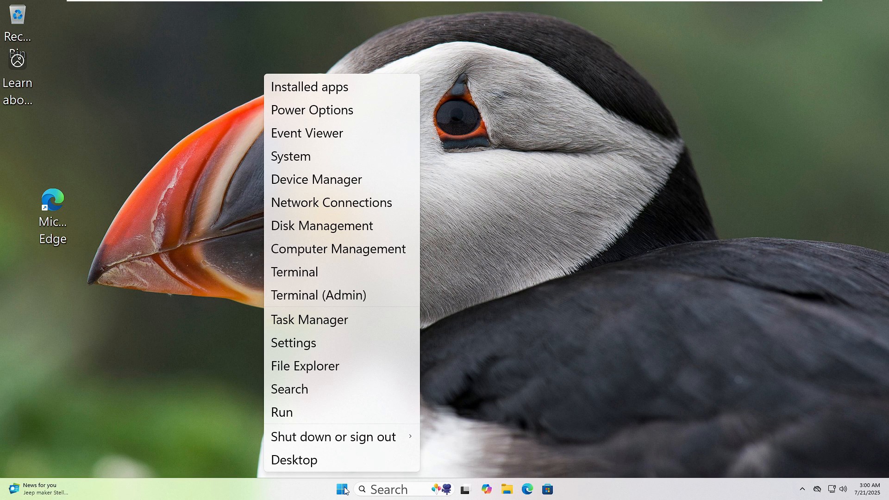
{"action": "mouse_move", "coordinate": [342, 387]}
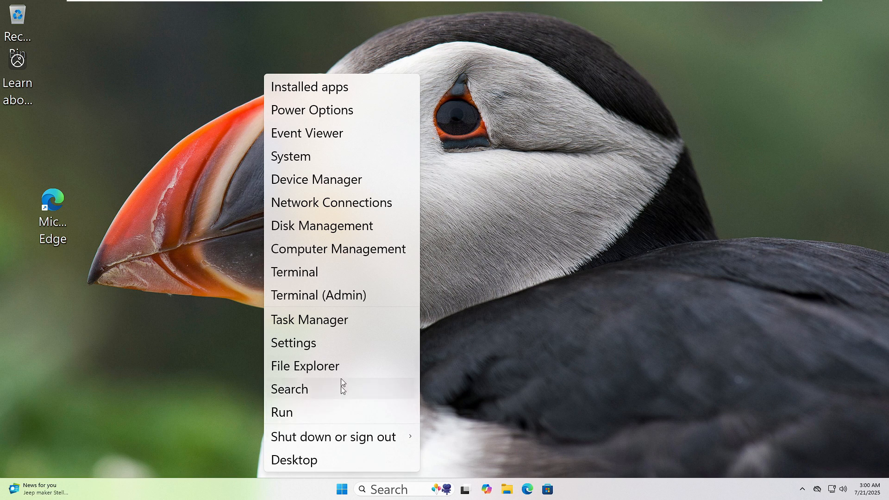
{"action": "mouse_move", "coordinate": [337, 346]}
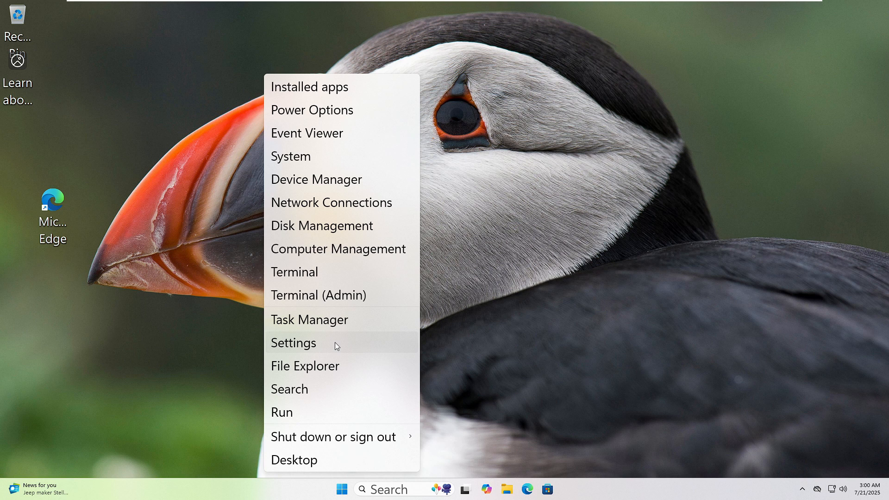
Navigate Settings > System > Troubleshoot to the Other troubleshooters list.
{"action": "left_click", "coordinate": [293, 343]}
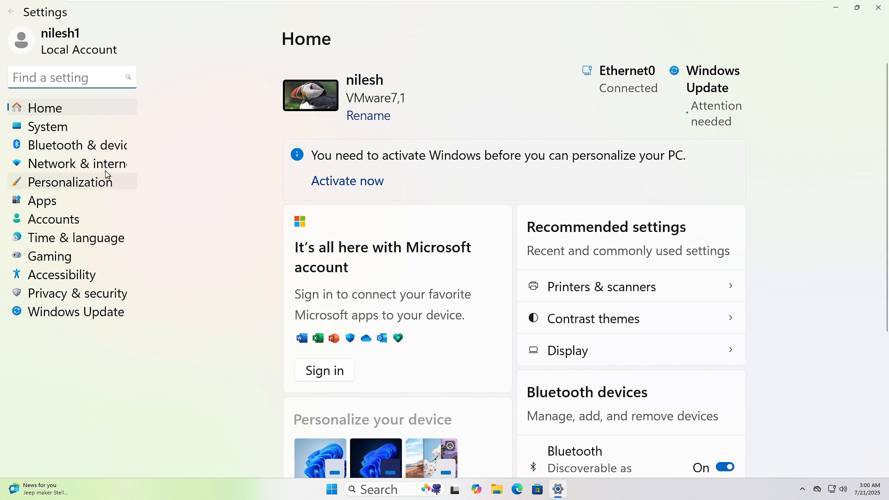
{"action": "left_click", "coordinate": [47, 126]}
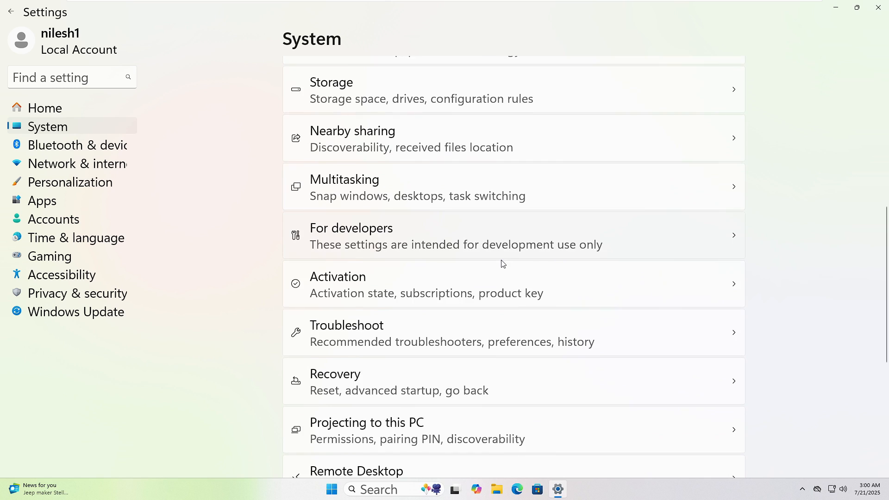
{"action": "scroll", "scroll_direction": "down", "scroll_amount": 3}
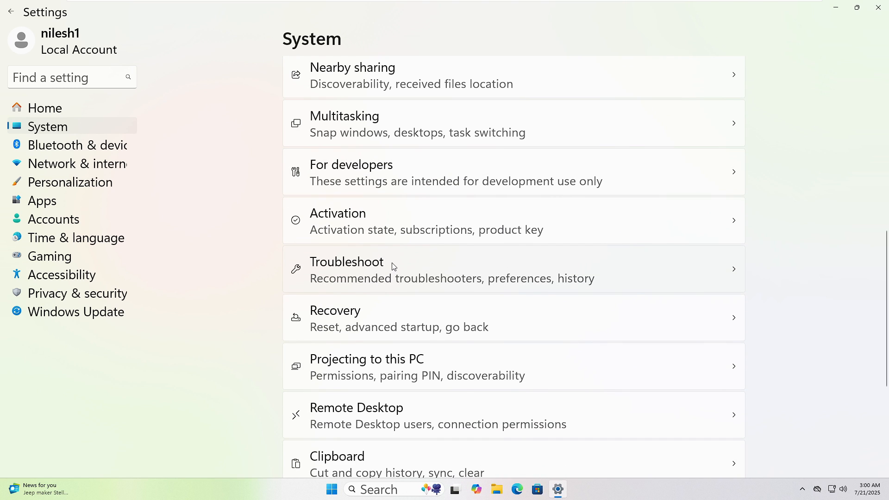
{"action": "left_click", "coordinate": [365, 269]}
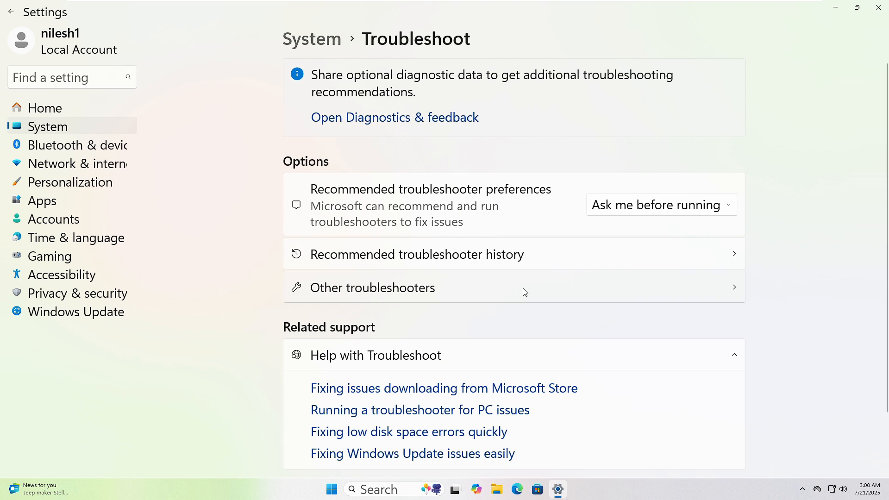
{"action": "left_click", "coordinate": [372, 287]}
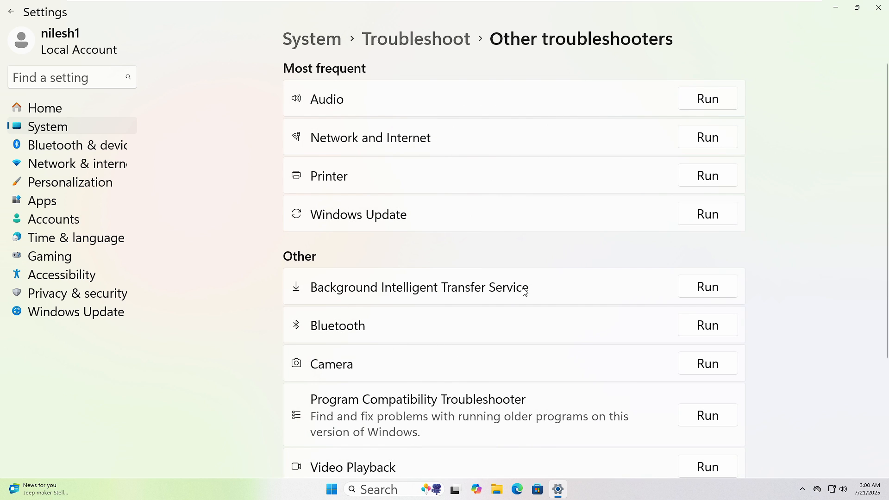
Run the Audio troubleshooter and review the Get Help guidance it shows.
{"action": "left_click", "coordinate": [708, 98]}
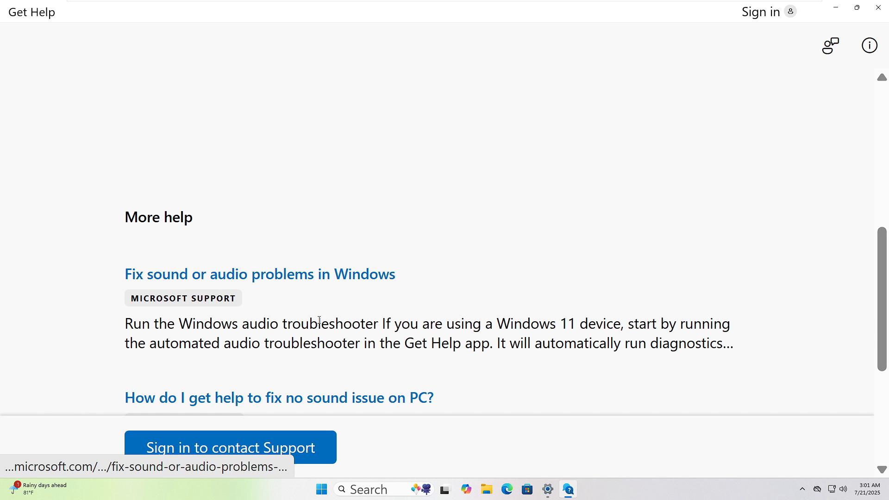
{"action": "left_click", "coordinate": [259, 274]}
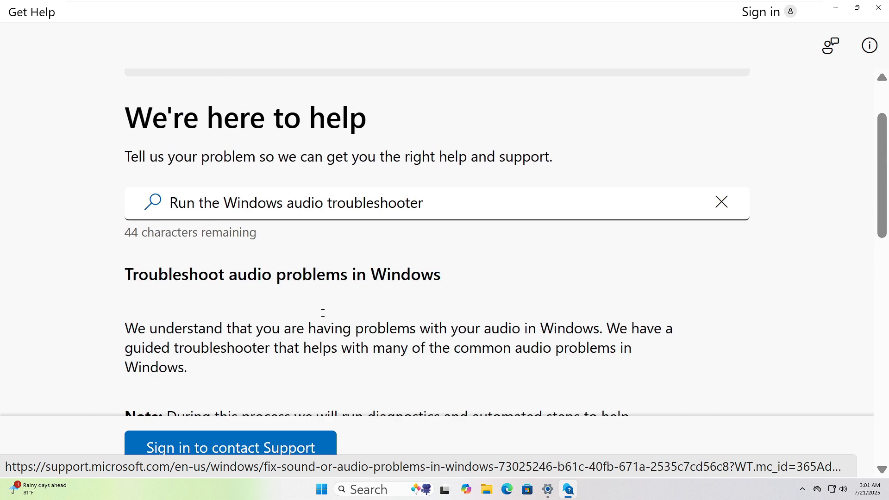
{"action": "scroll", "scroll_direction": "down", "scroll_amount": 3}
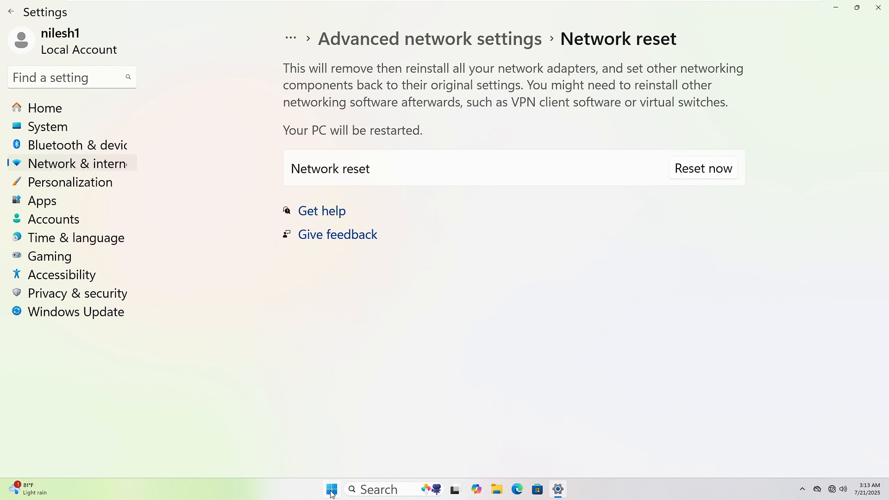
Show the Start menu's power choices for restarting or shutting down.
{"action": "left_click", "coordinate": [332, 489]}
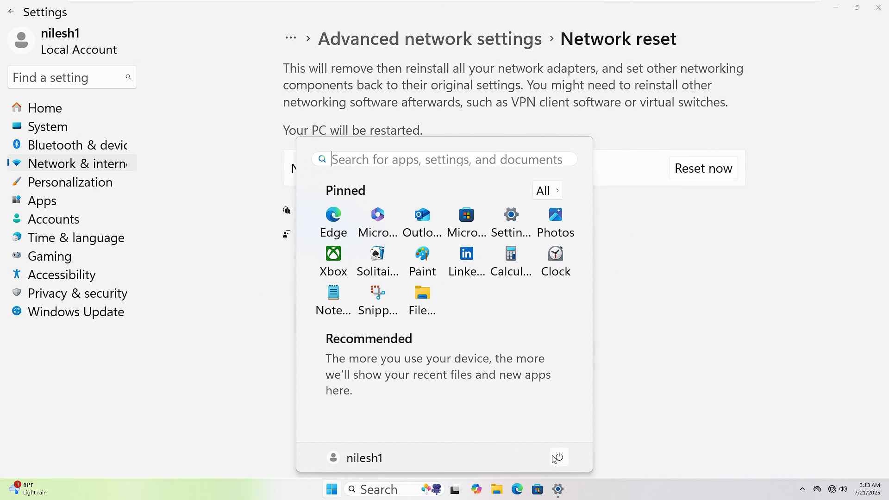
{"action": "left_click", "coordinate": [559, 456]}
{"action": "type", "text": "cmd"}
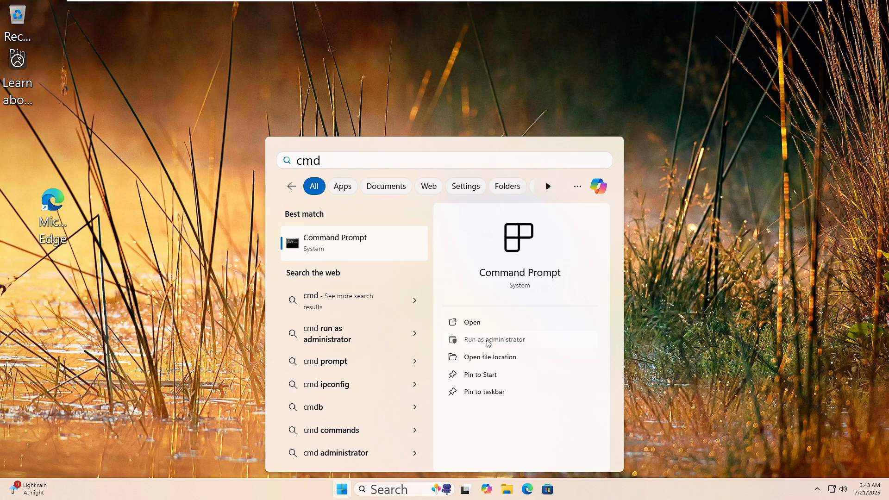
Launch Command Prompt as administrator and approve the UAC prompt.
{"action": "left_click", "coordinate": [495, 339]}
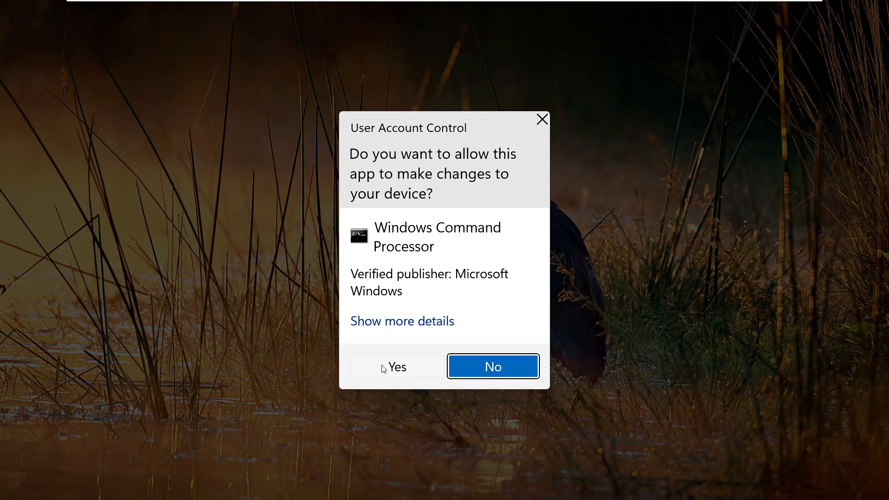
{"action": "left_click", "coordinate": [397, 366]}
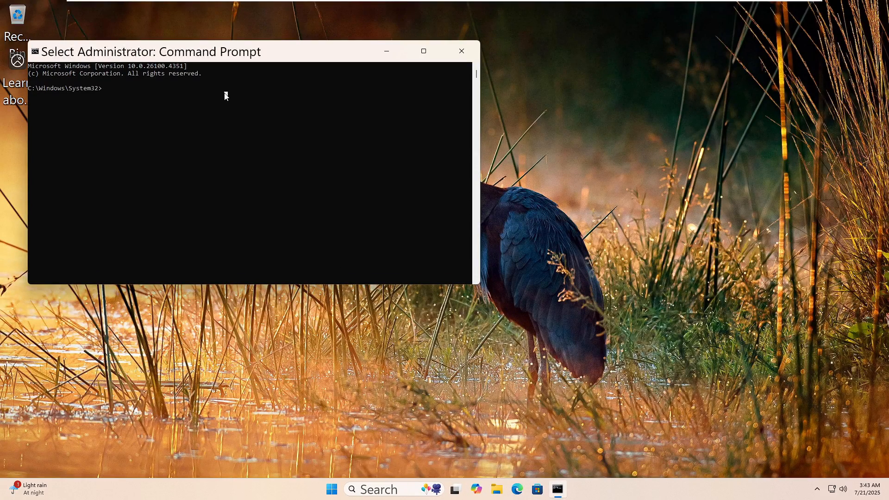
Run dism /online /cleanup-image /restorehealth to repair the system image.
{"action": "type", "text": "dism"}
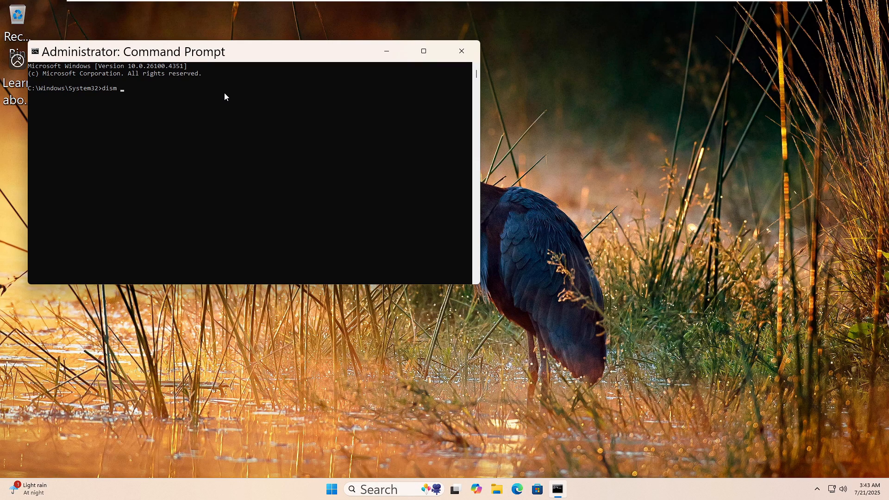
{"action": "type", "text": "/online /"}
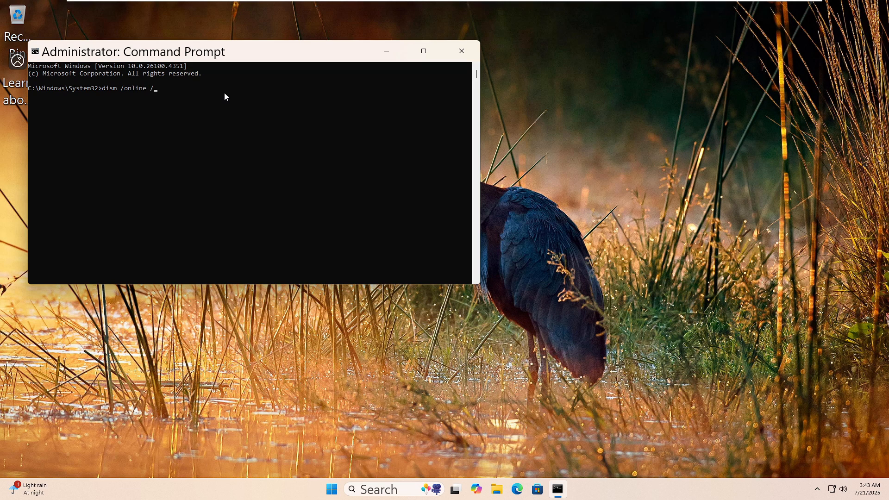
{"action": "type", "text": "cleanu"}
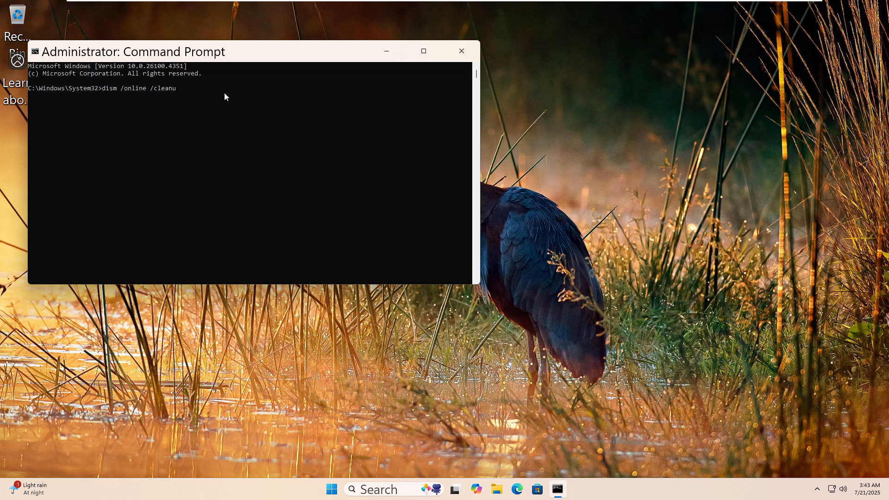
{"action": "type", "text": "p-image"}
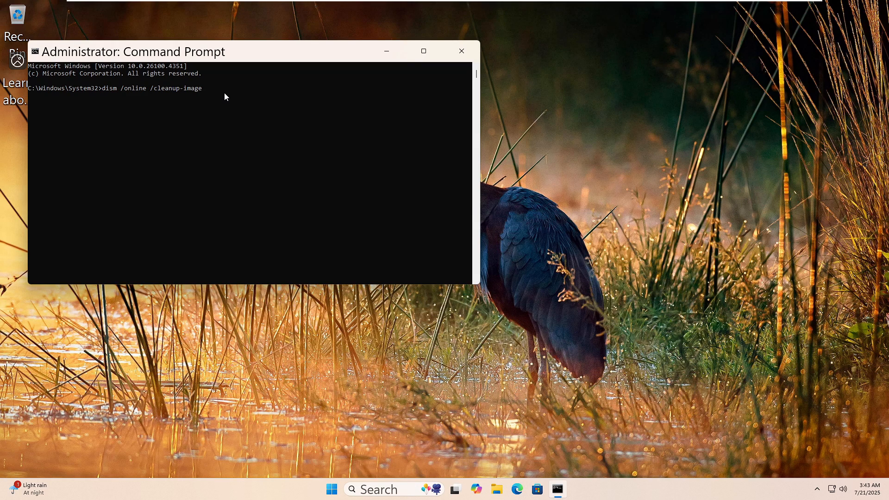
{"action": "type", "text": "/r"}
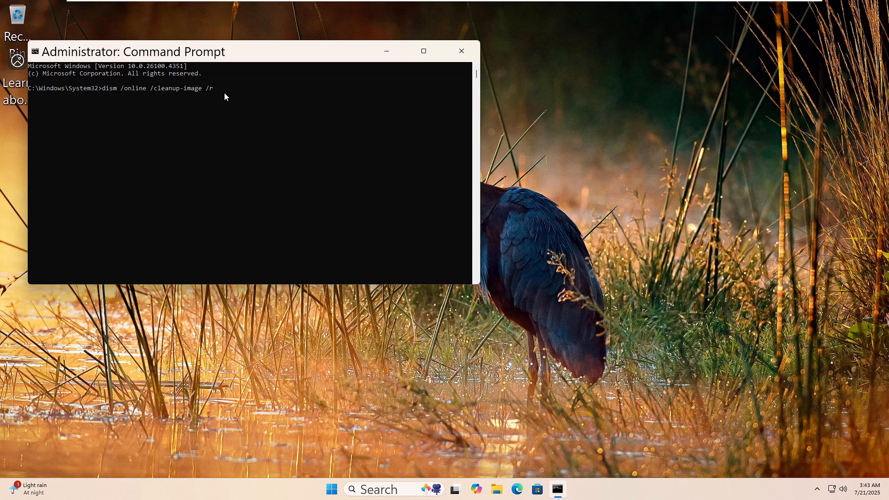
{"action": "type", "text": "estor"}
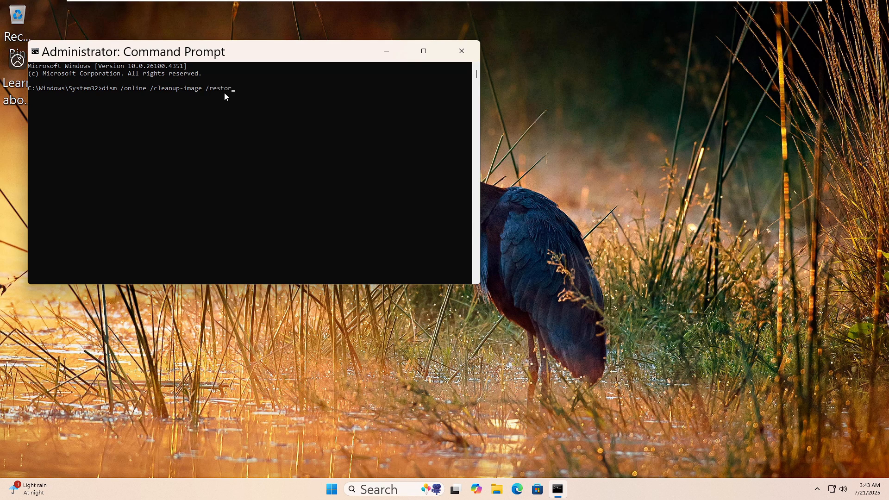
{"action": "type", "text": "ehealth"}
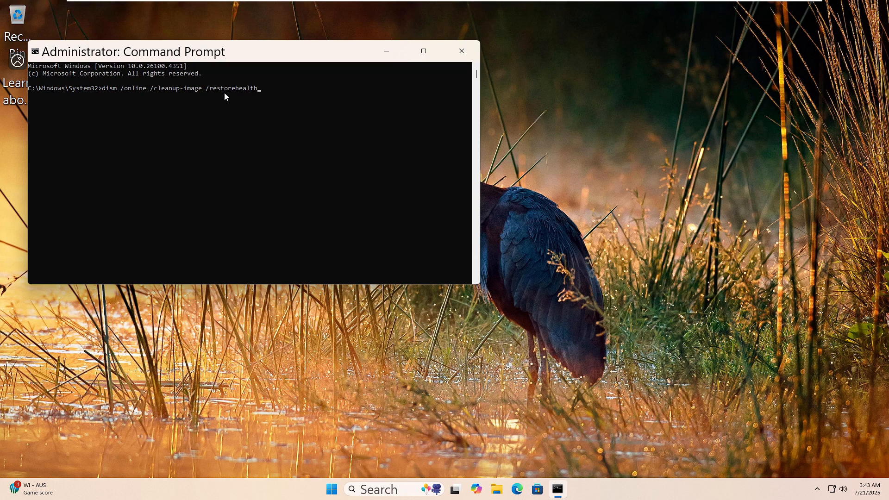
{"action": "key", "text": "Enter"}
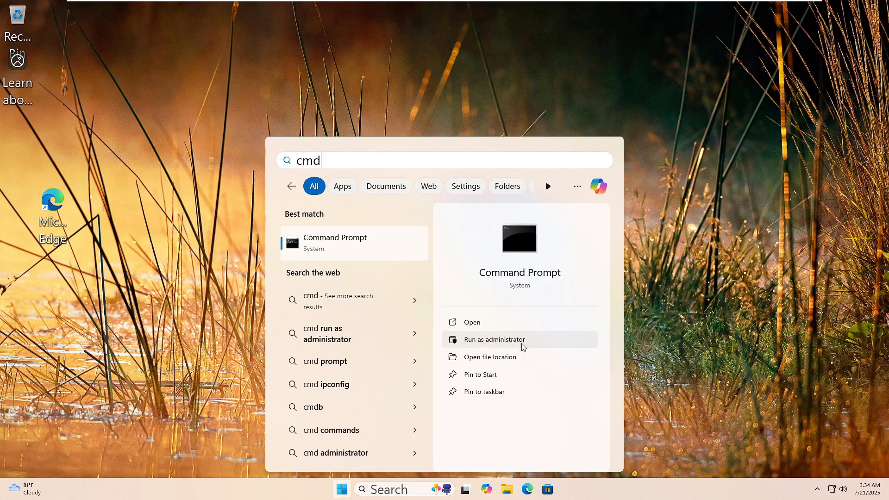
{"action": "mouse_move", "coordinate": [543, 343]}
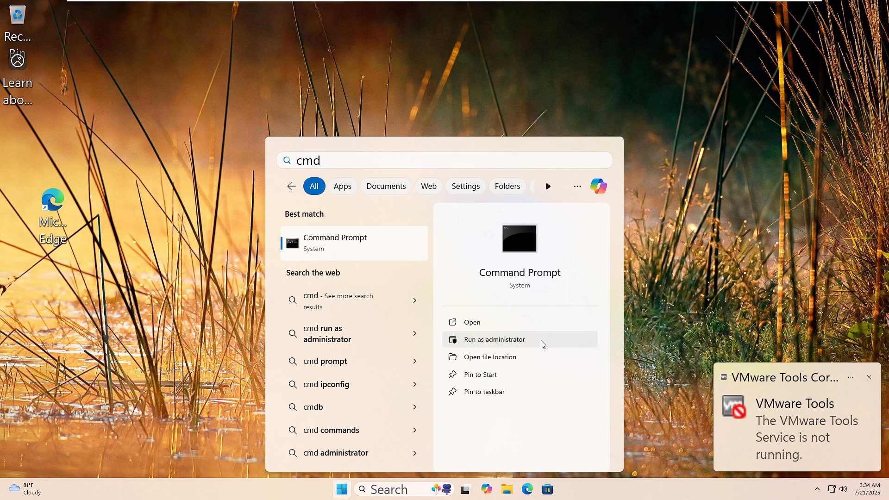
Launch a new administrator Command Prompt session, approving UAC.
{"action": "left_click", "coordinate": [495, 339]}
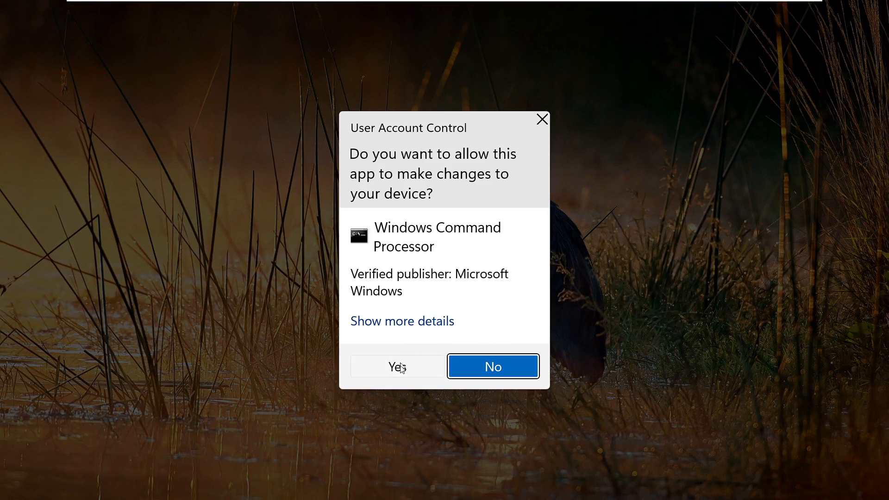
{"action": "left_click", "coordinate": [397, 367]}
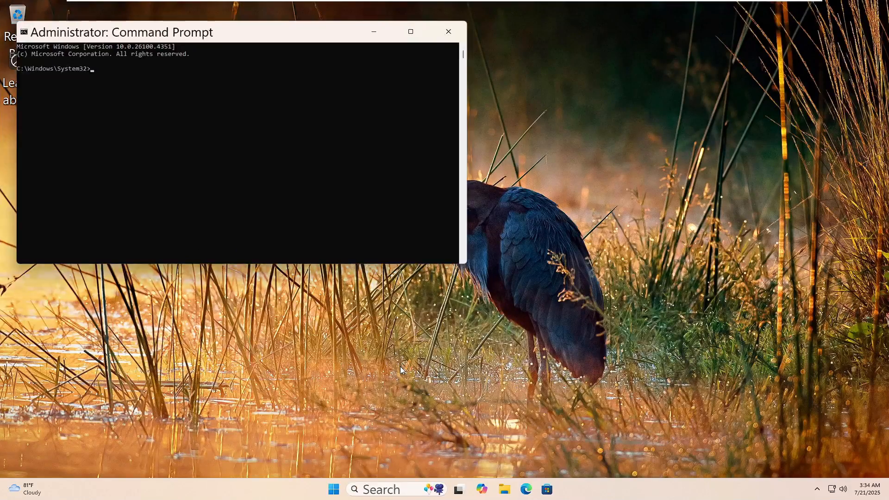
Run sfc /scannow to begin the system file check scan.
{"action": "type", "text": "sf"}
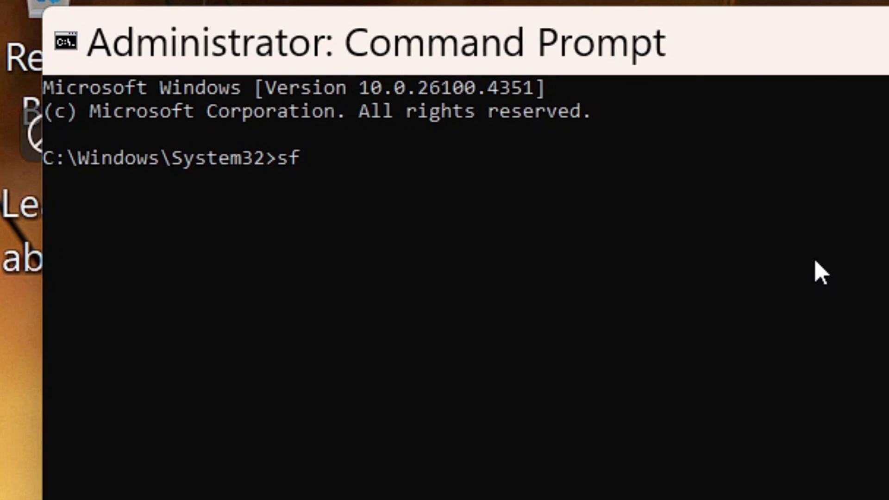
{"action": "type", "text": "c /"}
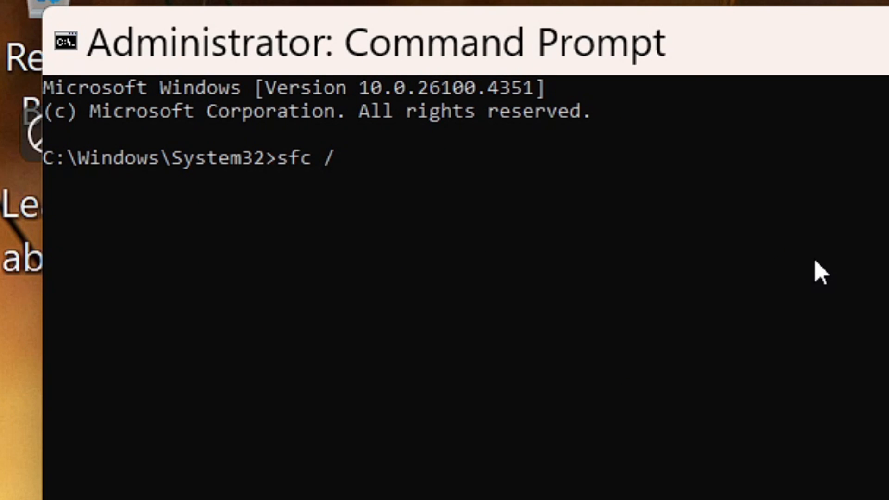
{"action": "type", "text": "sca"}
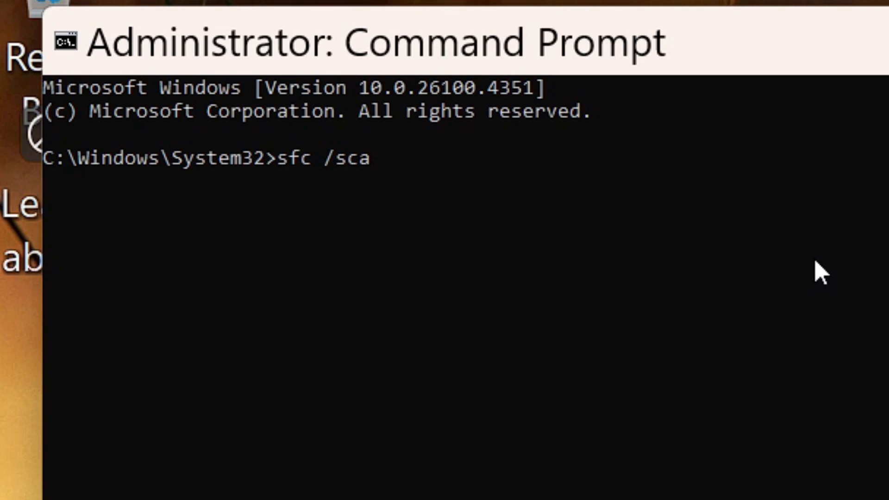
{"action": "type", "text": "nnow"}
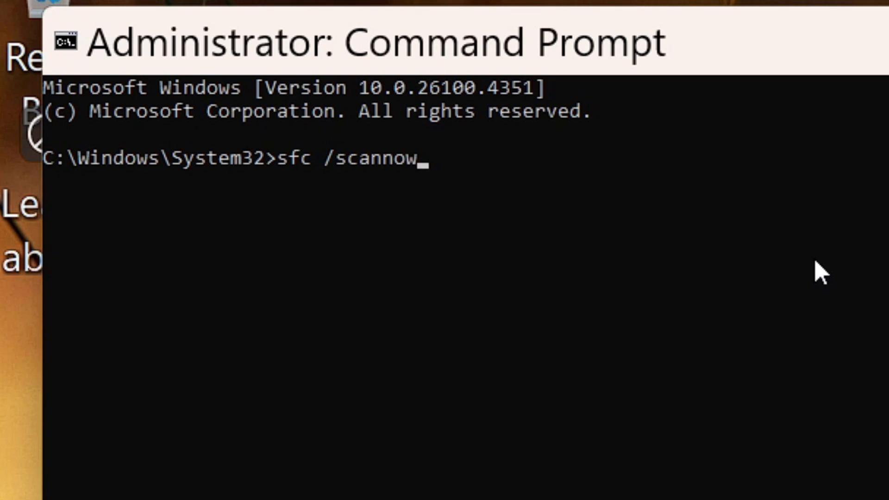
{"action": "key", "text": "Enter"}
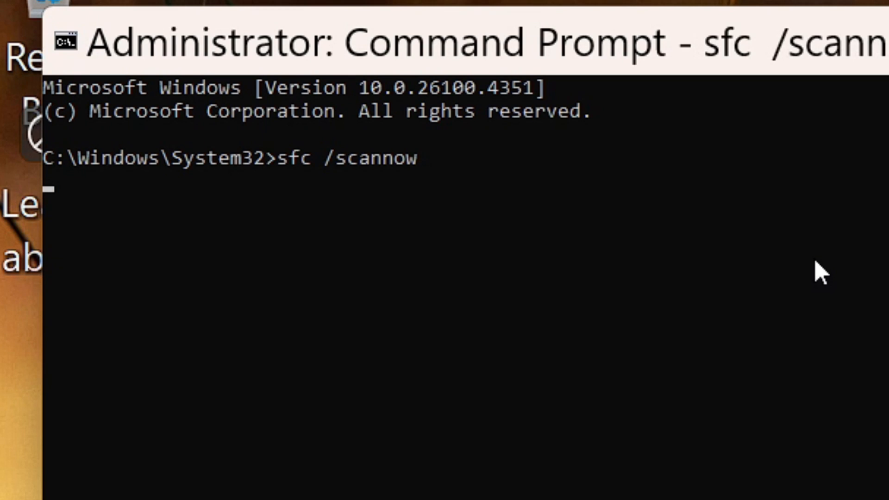
{"action": "key", "text": "Enter"}
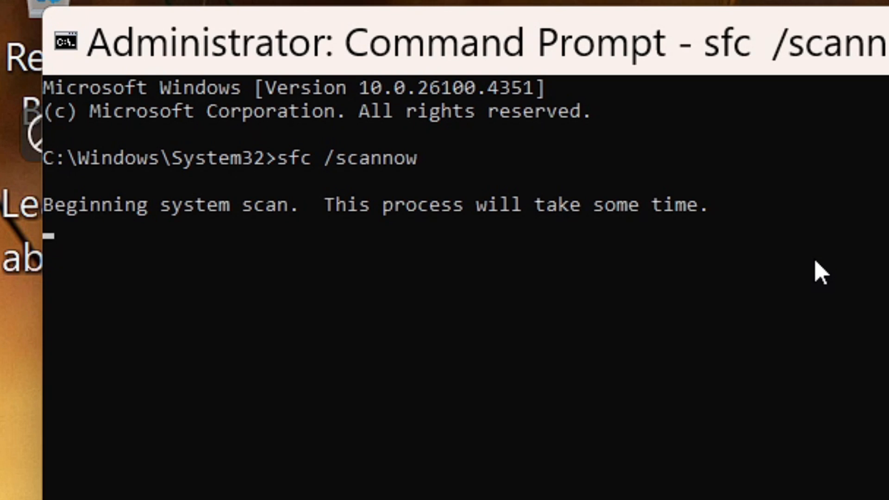